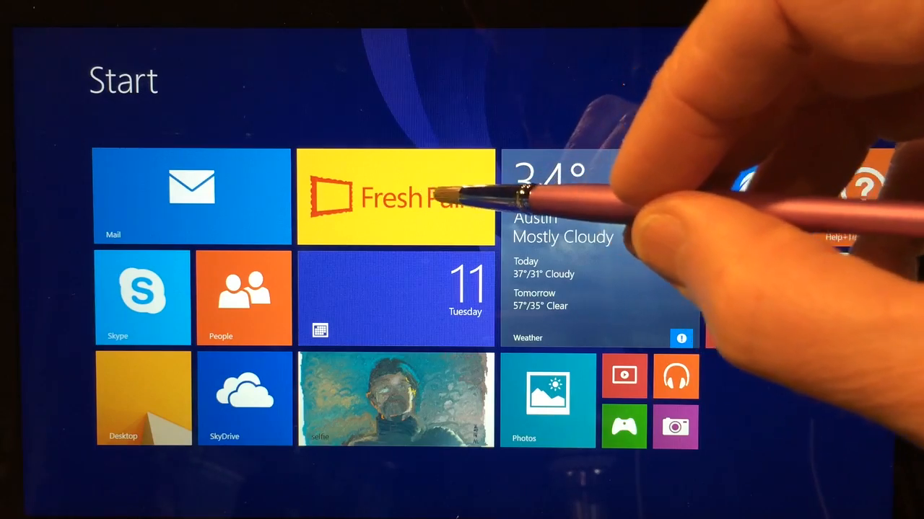
- Launch Fresh Paint from the Start screen tile
{"action": "left_click", "coordinate": [395, 197]}
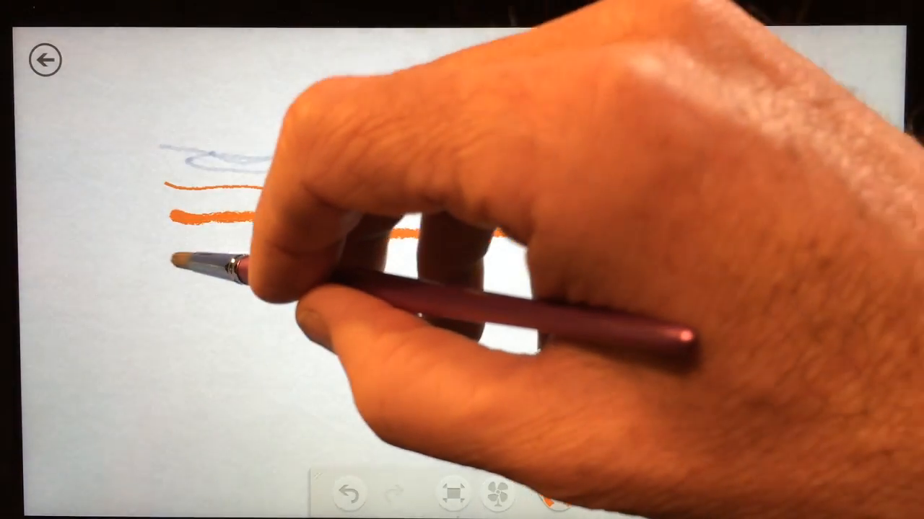
- Paint an orange oil stroke across the canvas beneath the blue line
{"action": "left_click_drag", "start_coordinate": [245, 260], "coordinate": [520, 282]}
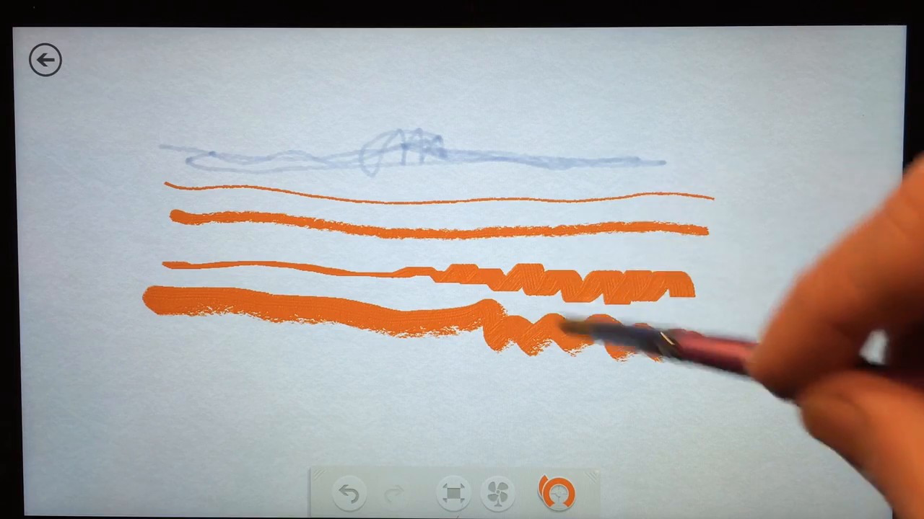
{"action": "left_click", "coordinate": [560, 494]}
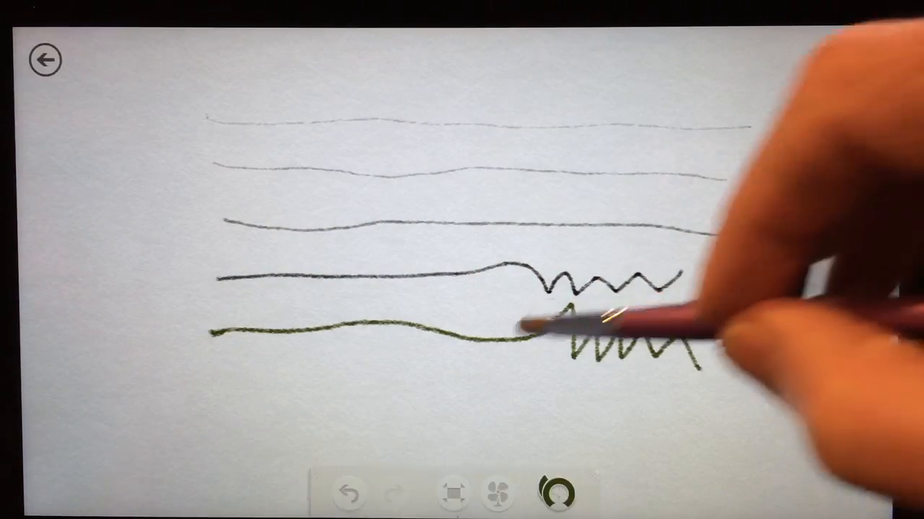
- Sketch dark horizontal pencil lines, bolder downward, with zigzags on the lowest two
{"action": "left_click", "coordinate": [555, 493]}
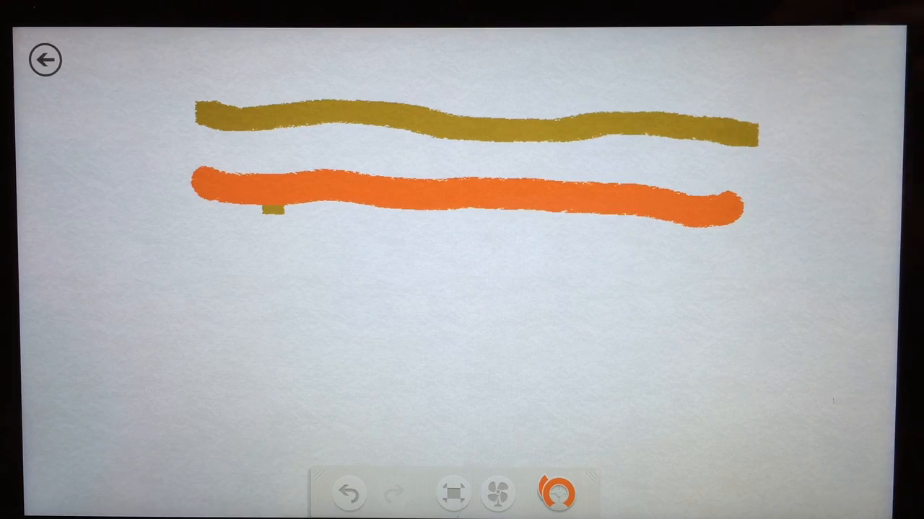
- Paint broad ochre and orange strokes, then a green stroke on a fresh canvas
{"action": "left_click", "coordinate": [555, 494]}
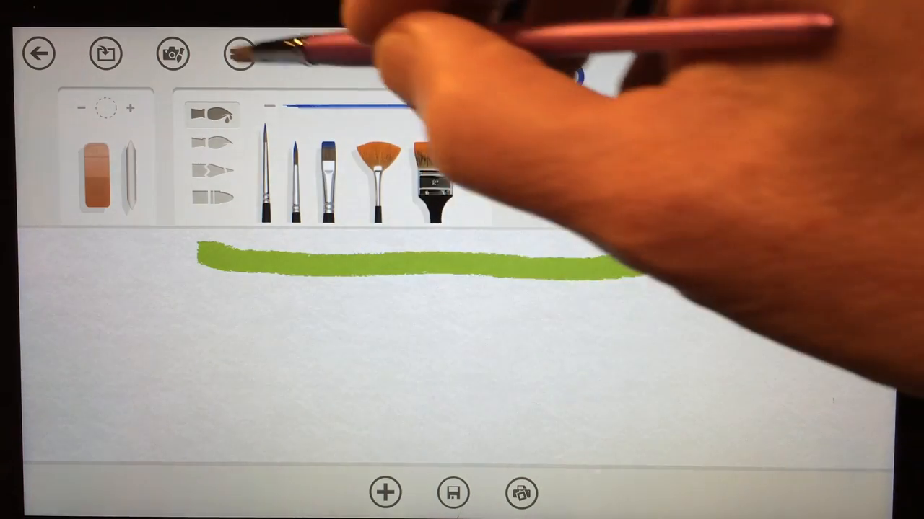
- Paint a wide solid orange band with the flat brush below a lighter orange streak
{"action": "left_click", "coordinate": [239, 53]}
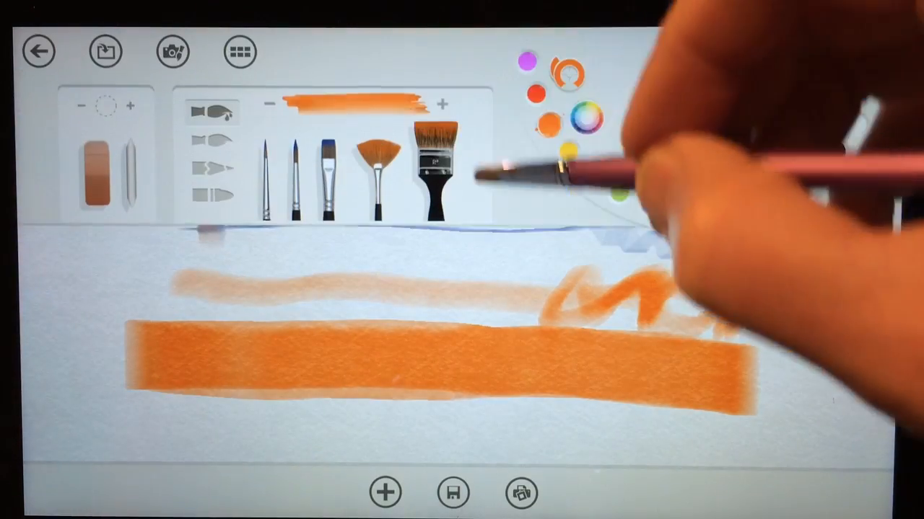
{"action": "left_click", "coordinate": [240, 52]}
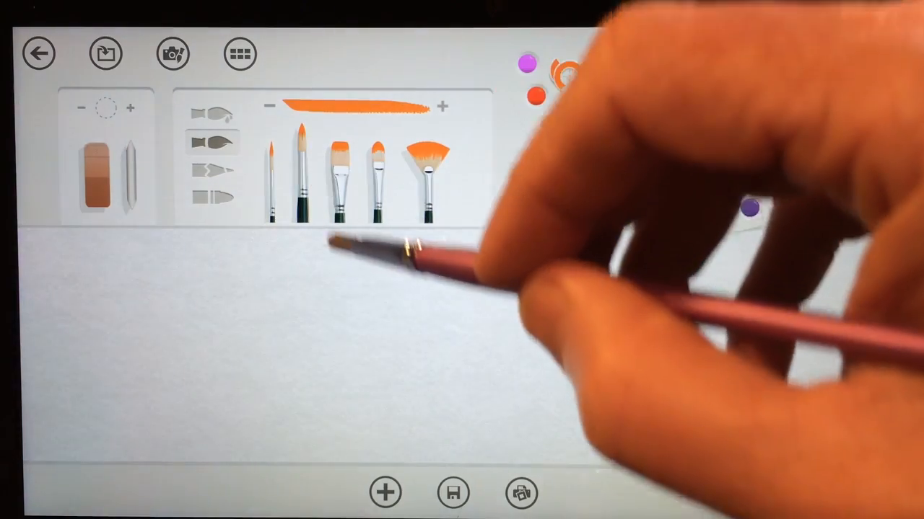
- Choose an oil paintbrush from the brush tray for the next strokes
{"action": "left_click", "coordinate": [568, 69]}
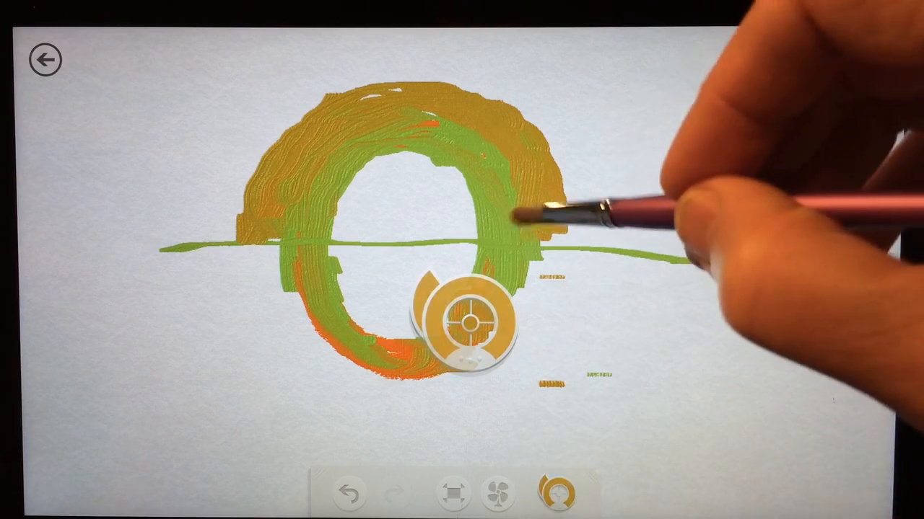
- Sample a colour from the green-and-orange ring with the colour picker
{"action": "left_click", "coordinate": [557, 490]}
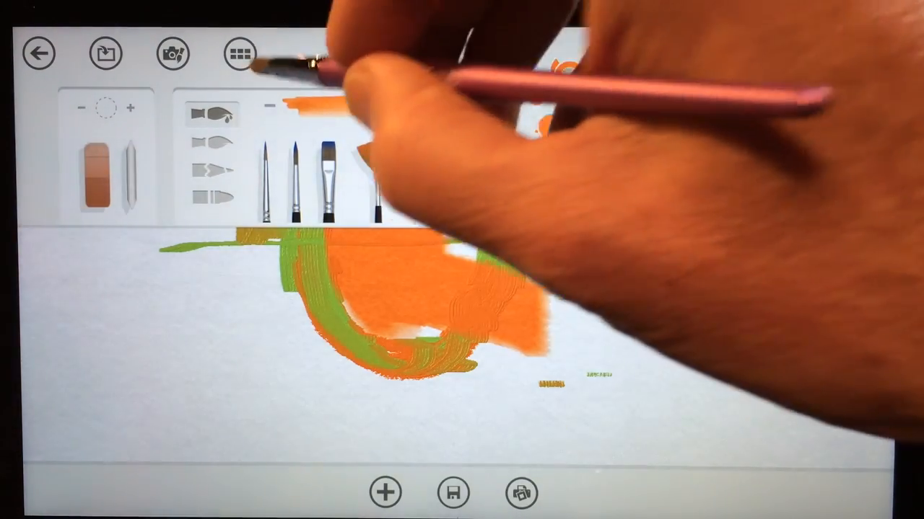
- Show the Canvas and Paper texture swatches from the canvas options
{"action": "left_click", "coordinate": [240, 53]}
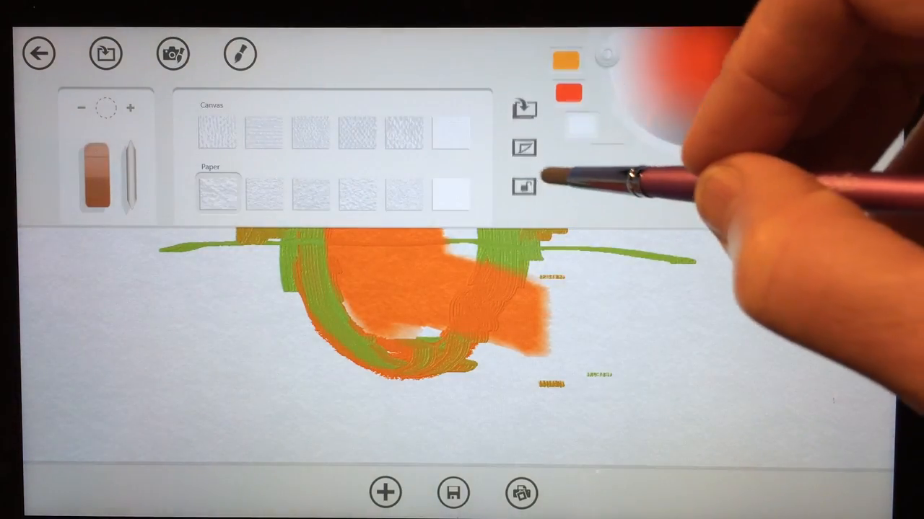
{"action": "left_click", "coordinate": [240, 54]}
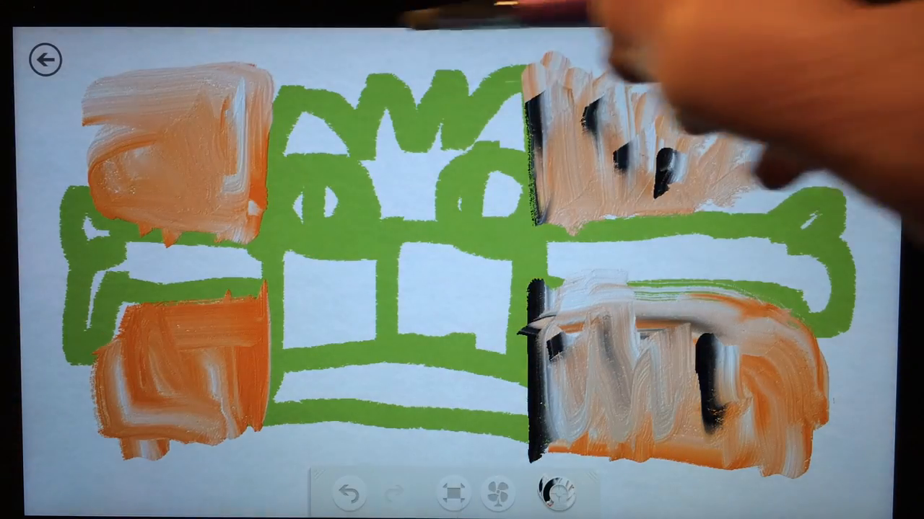
- Bring up the brush tray after painting the multicolour blocks inside the sketch
{"action": "left_click", "coordinate": [556, 493]}
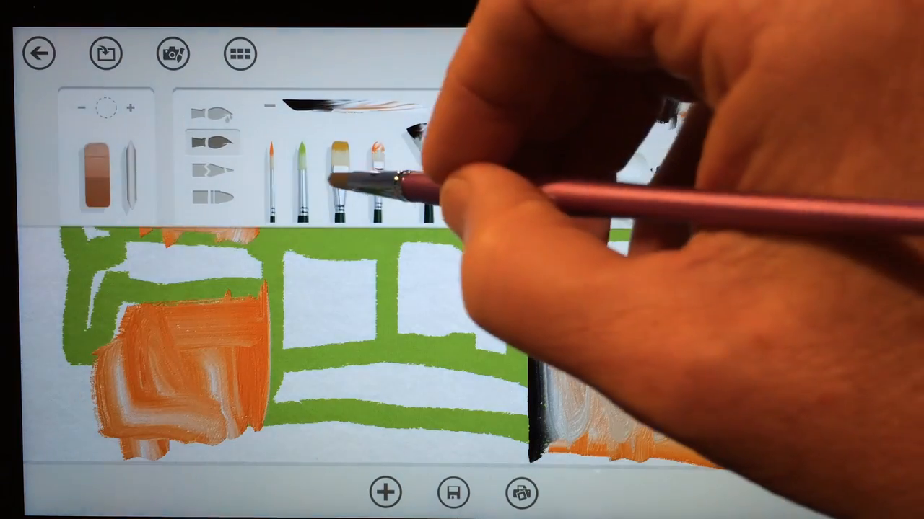